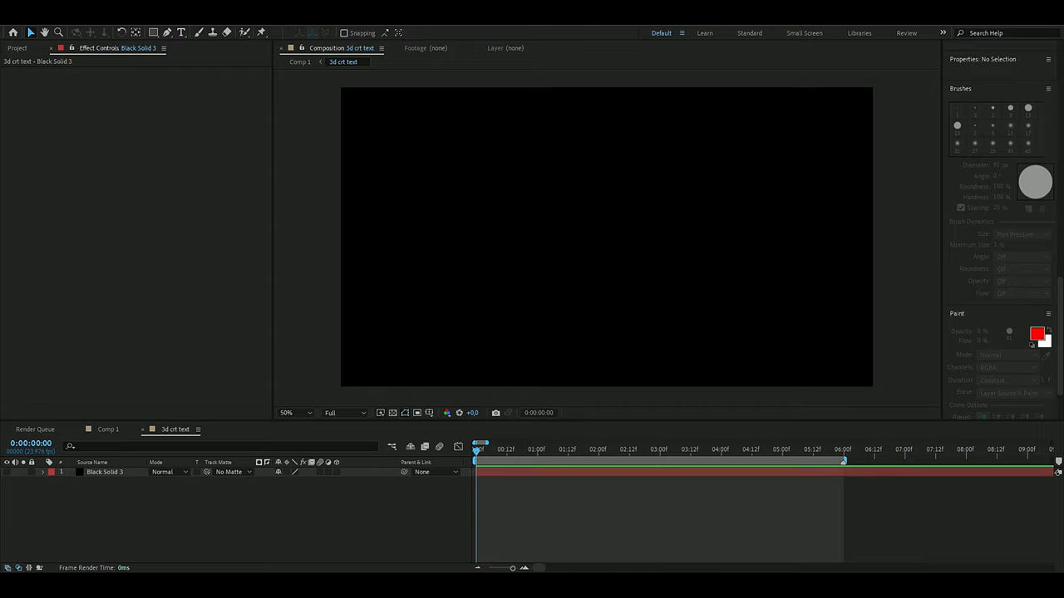
{"action": "mouse_move", "coordinate": [471, 338]}
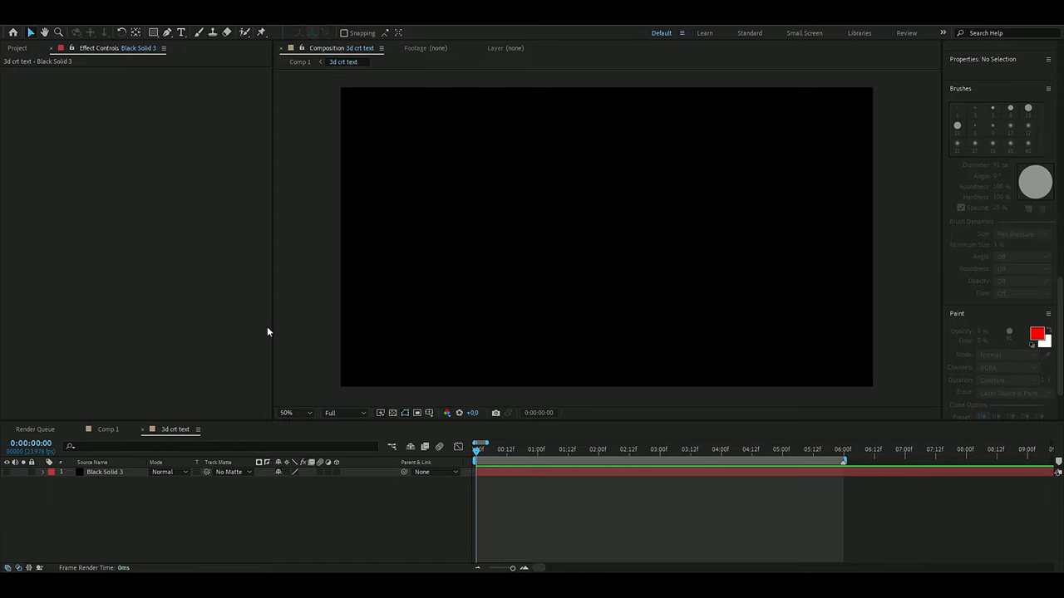
Apply the crt 720x480 preset with a 15 fps frame rate in Composition Settings.
{"action": "left_click", "coordinate": [58, 24]}
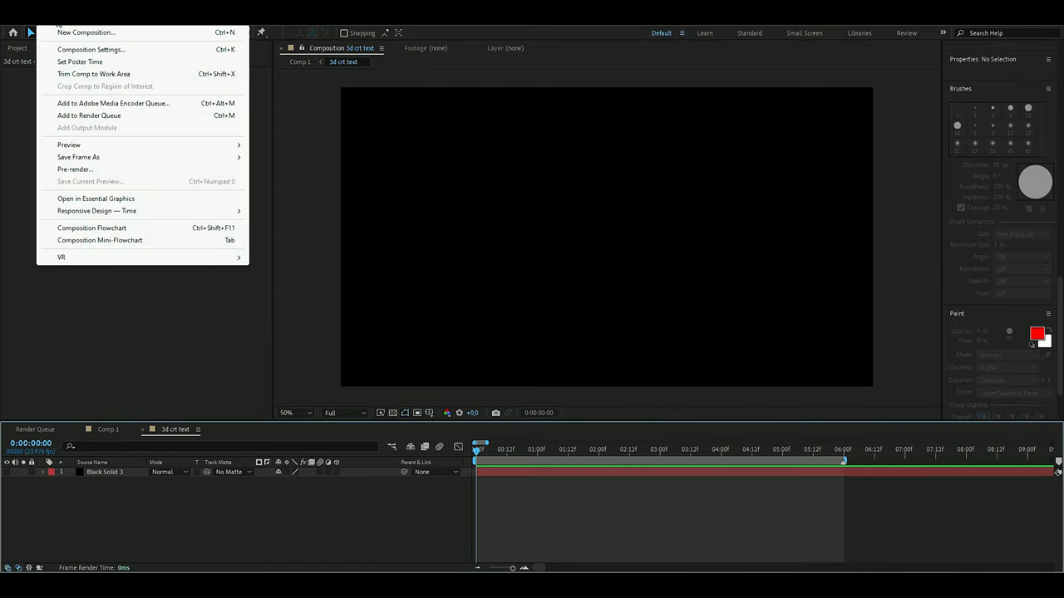
{"action": "left_click", "coordinate": [91, 49]}
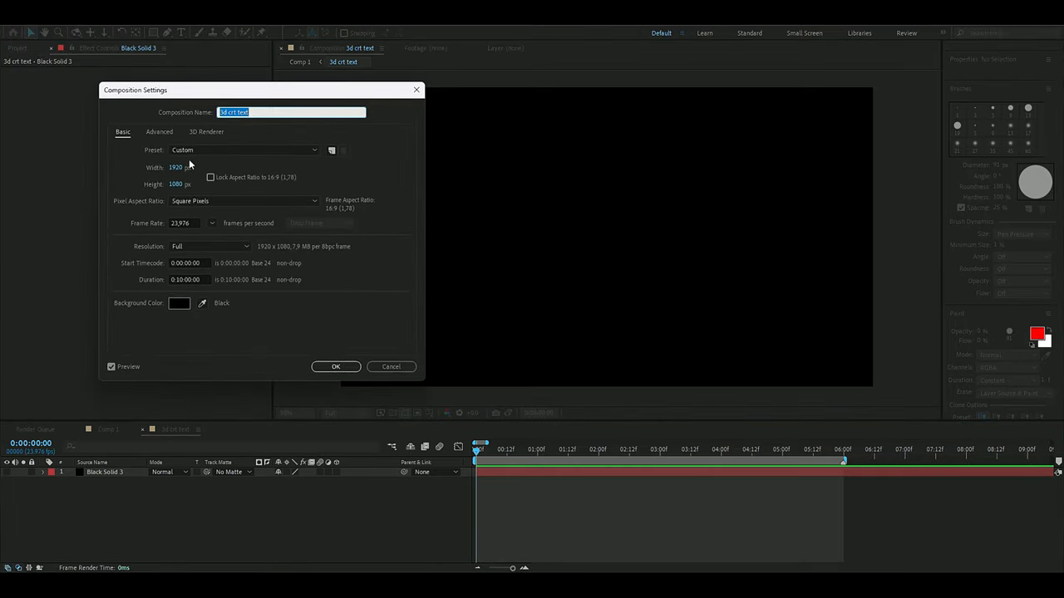
{"action": "left_click", "coordinate": [244, 150]}
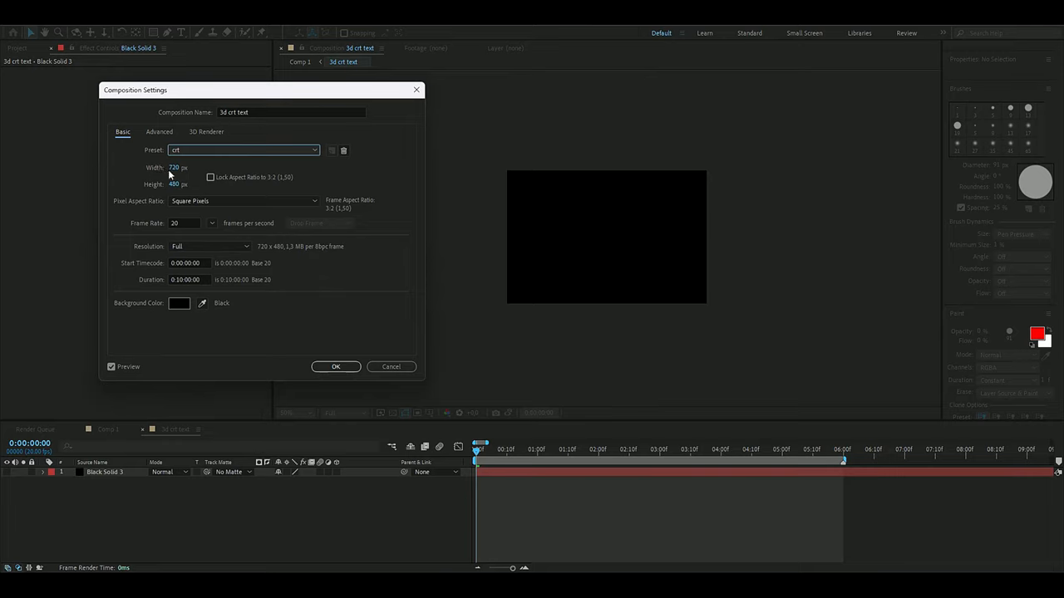
{"action": "mouse_move", "coordinate": [149, 195]}
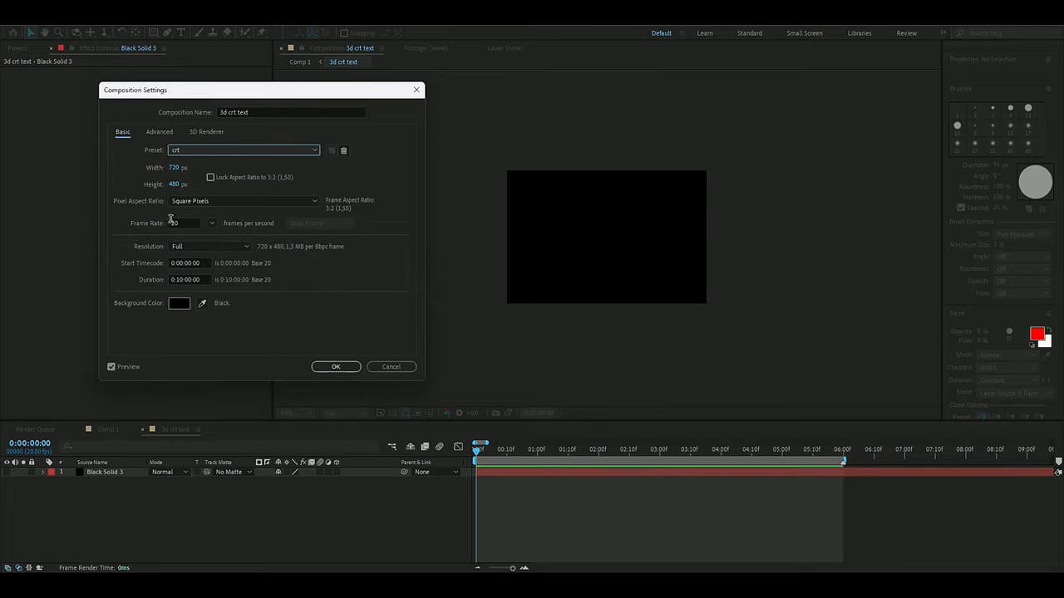
{"action": "left_click", "coordinate": [183, 222]}
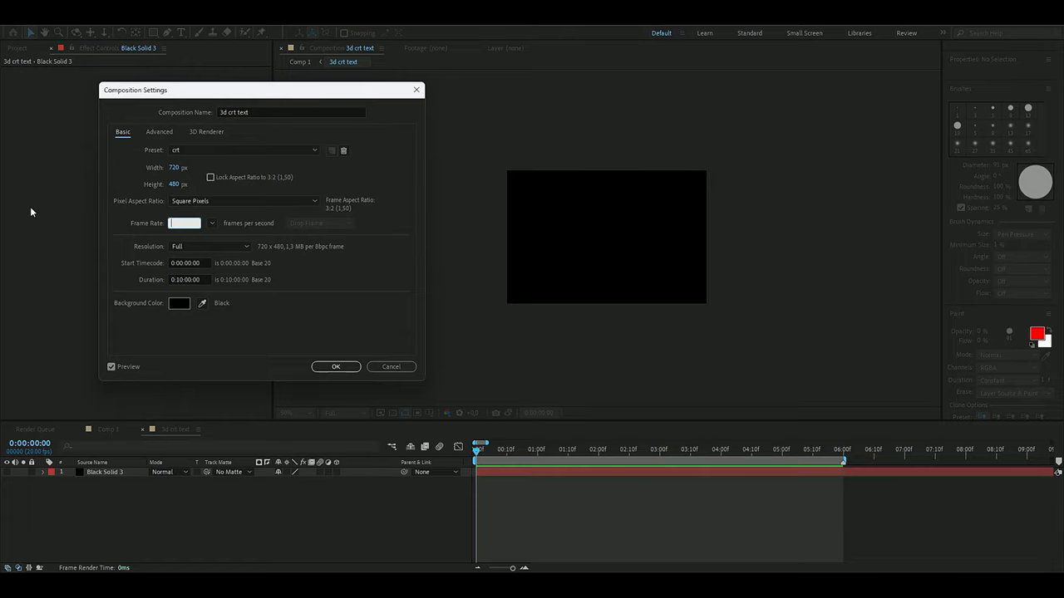
{"action": "type", "text": "15"}
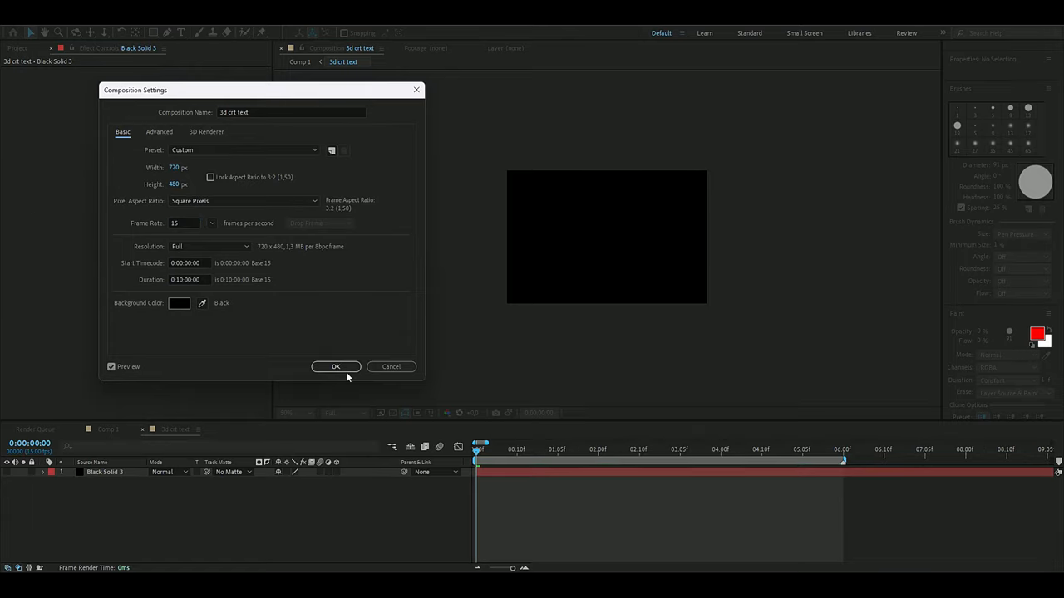
{"action": "left_click", "coordinate": [336, 367]}
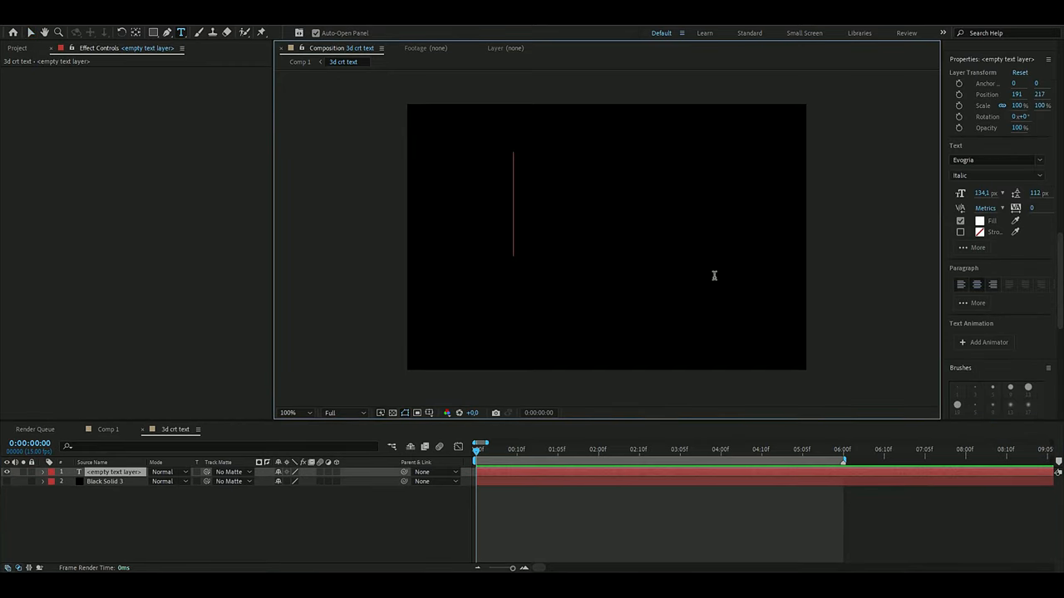
{"action": "mouse_move", "coordinate": [535, 190]}
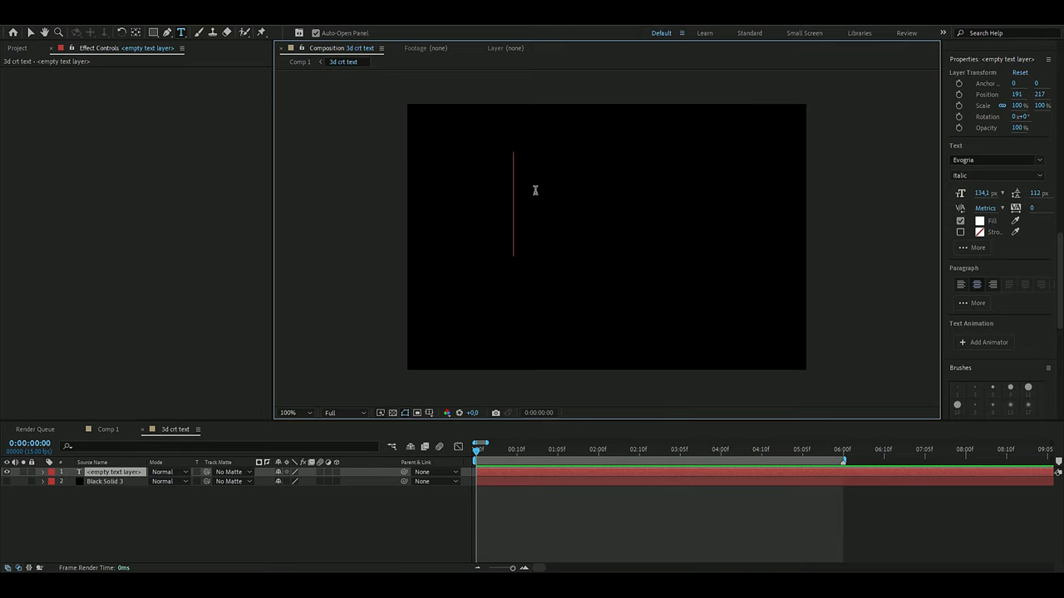
Type 'CRT TEXT' into the new text layer.
{"action": "type", "text": "CRT TEXT"}
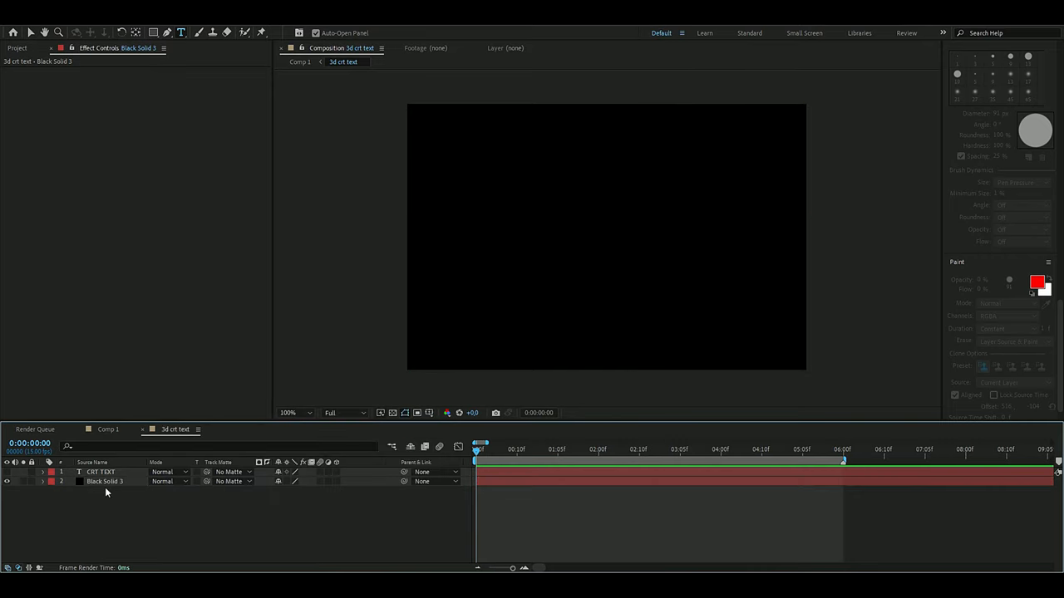
On the black solid's Element effect, set Custom Text Path Layer 1 to CRT TEXT.
{"action": "left_click", "coordinate": [104, 481]}
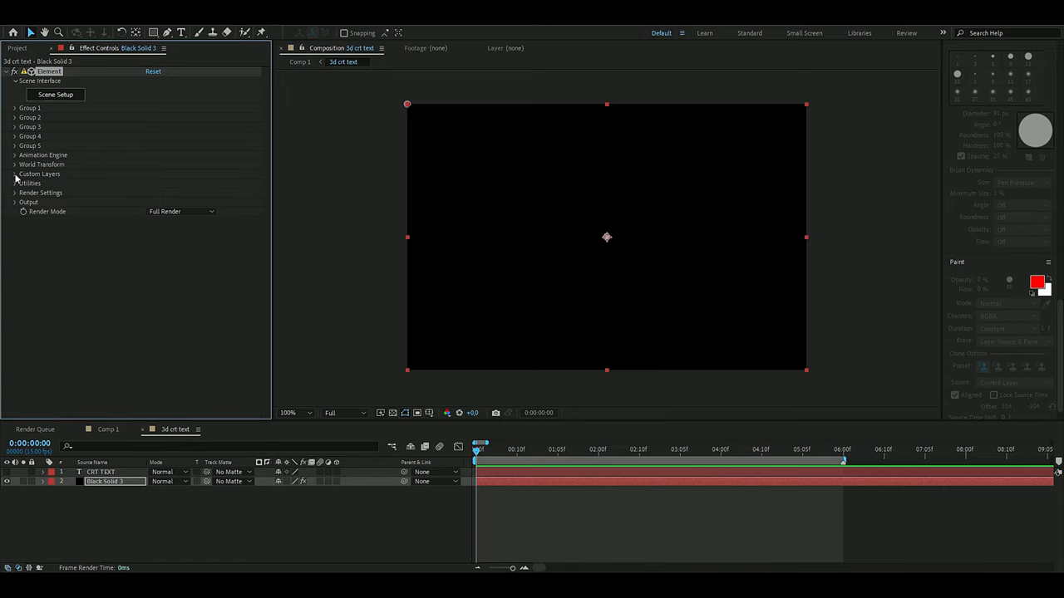
{"action": "left_click", "coordinate": [16, 183]}
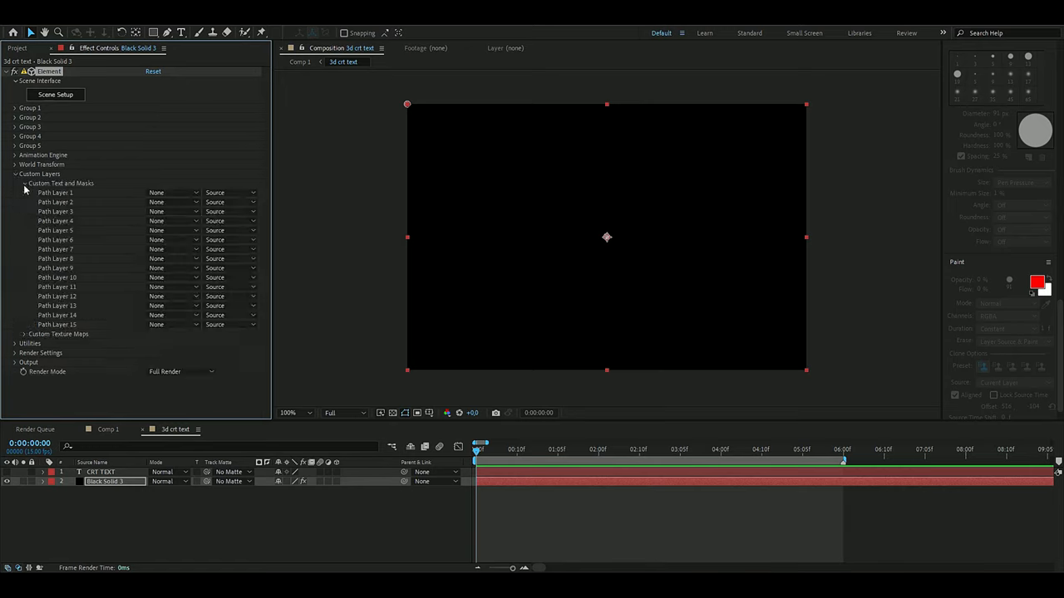
{"action": "left_click", "coordinate": [172, 192]}
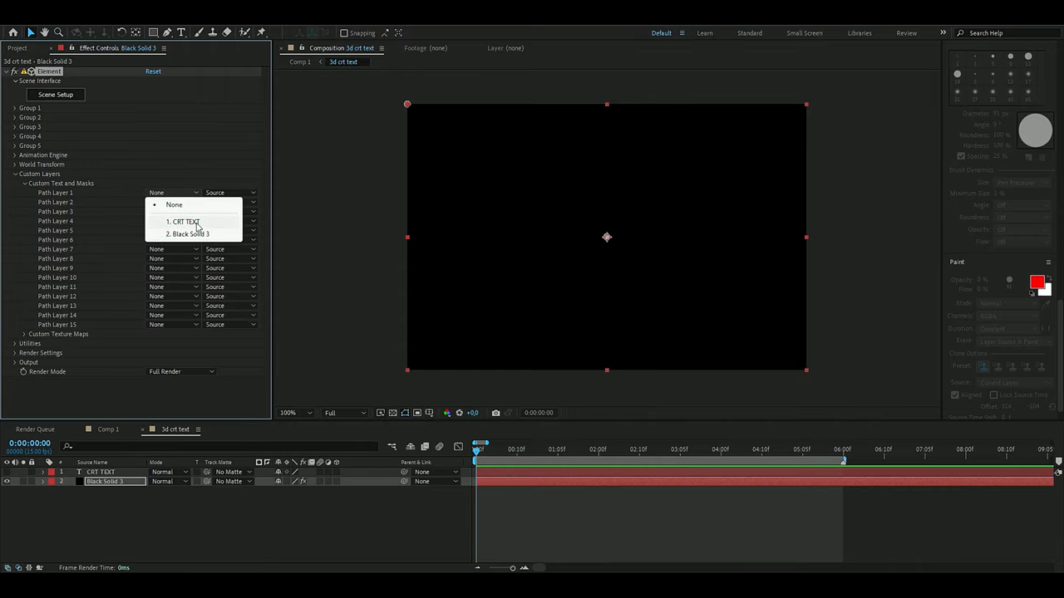
{"action": "left_click", "coordinate": [184, 221]}
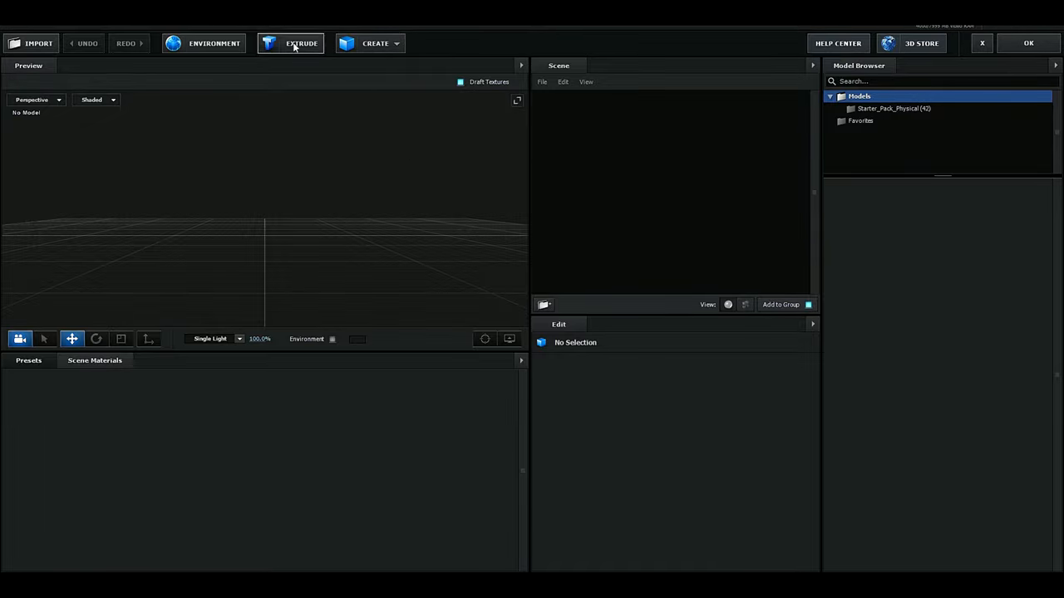
Extrude the CRT TEXT path, set Bevel Scale to 6, and browse Physical material presets.
{"action": "left_click", "coordinate": [301, 43]}
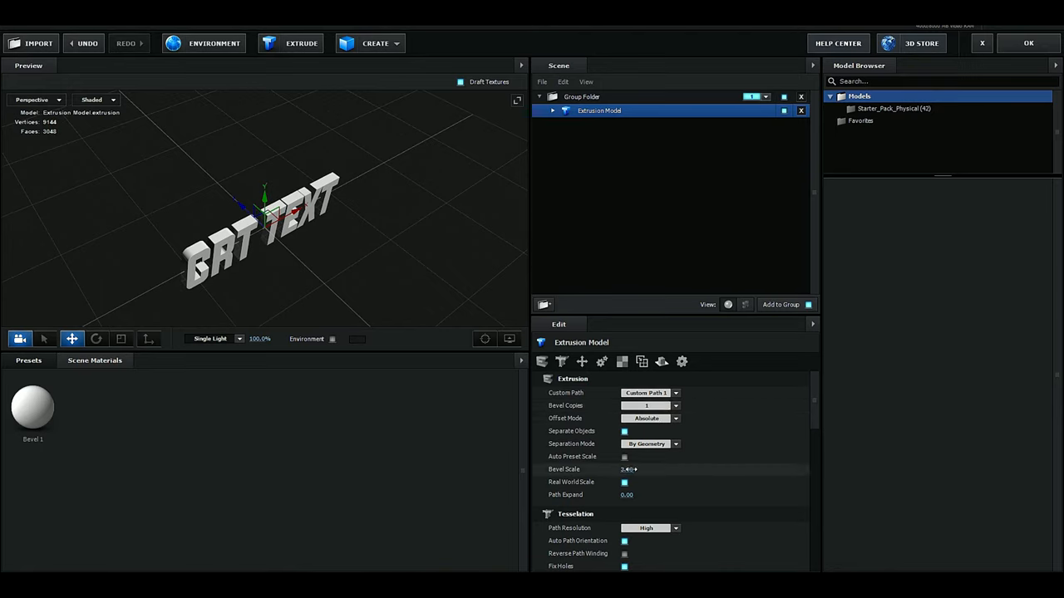
{"action": "left_click_drag", "start_coordinate": [629, 469], "coordinate": [640, 469]}
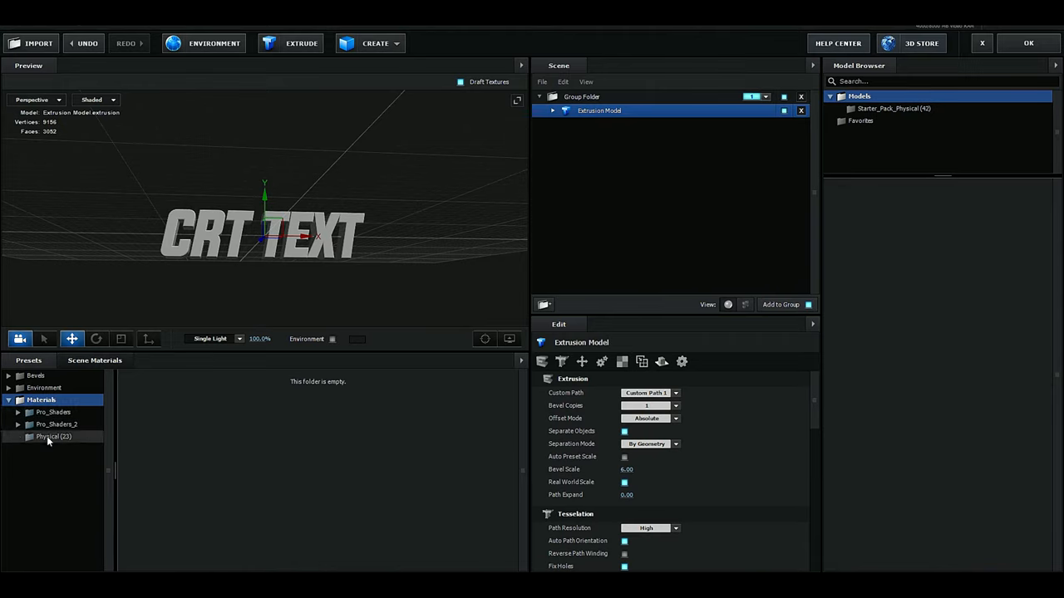
{"action": "left_click", "coordinate": [47, 436]}
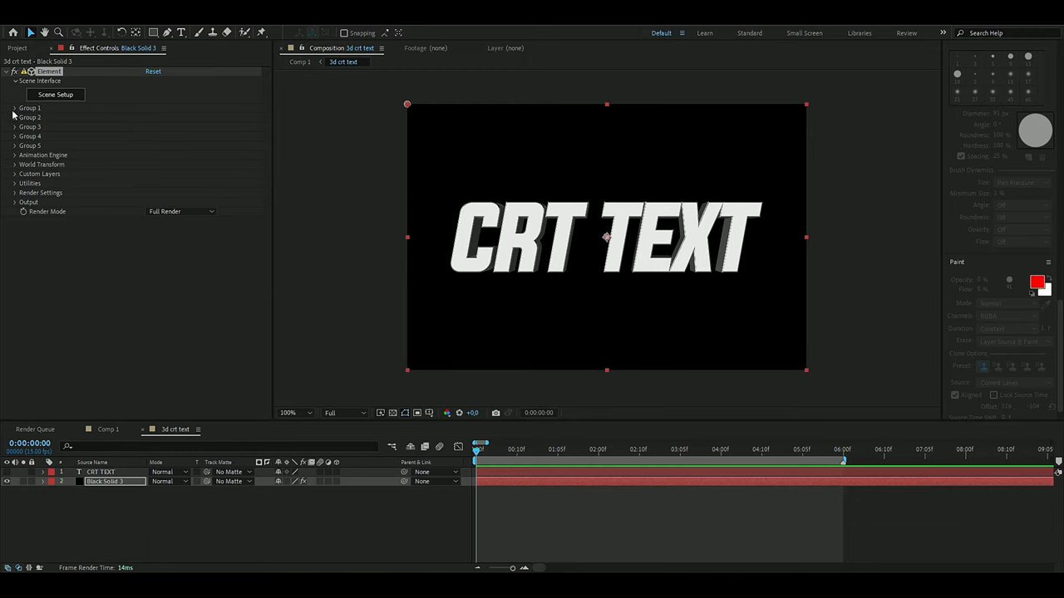
Expand Element's Group 1 particle replicator settings to inspect the rendered text.
{"action": "left_click", "coordinate": [15, 108]}
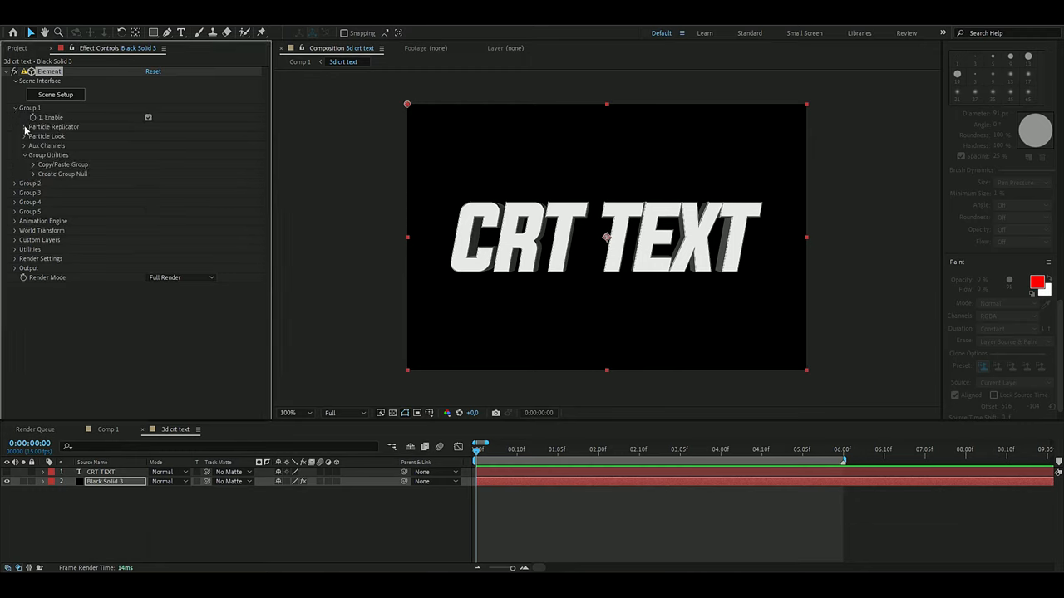
{"action": "left_click", "coordinate": [25, 126]}
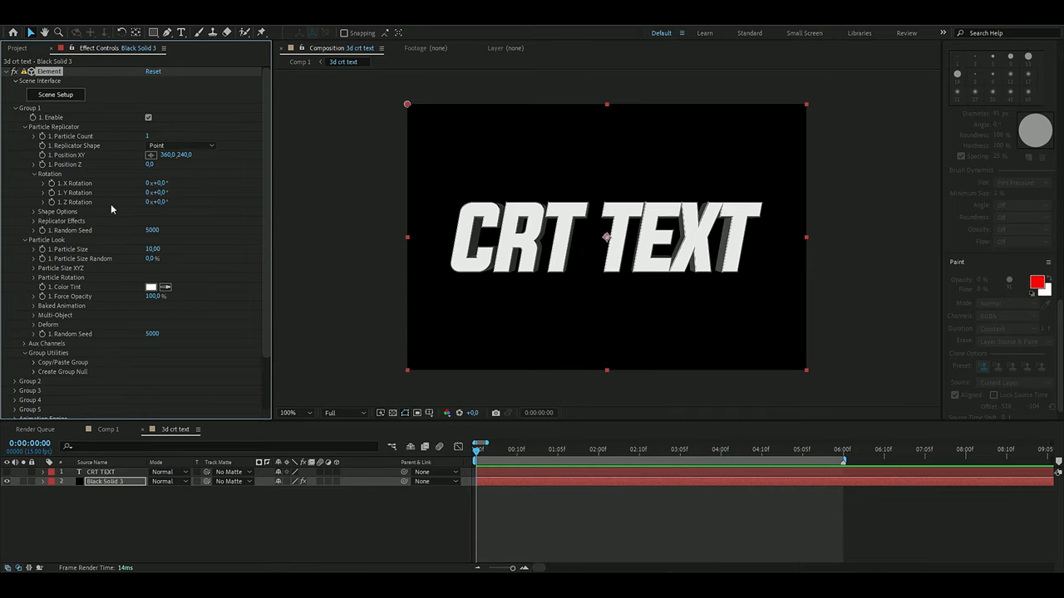
{"action": "mouse_move", "coordinate": [56, 198]}
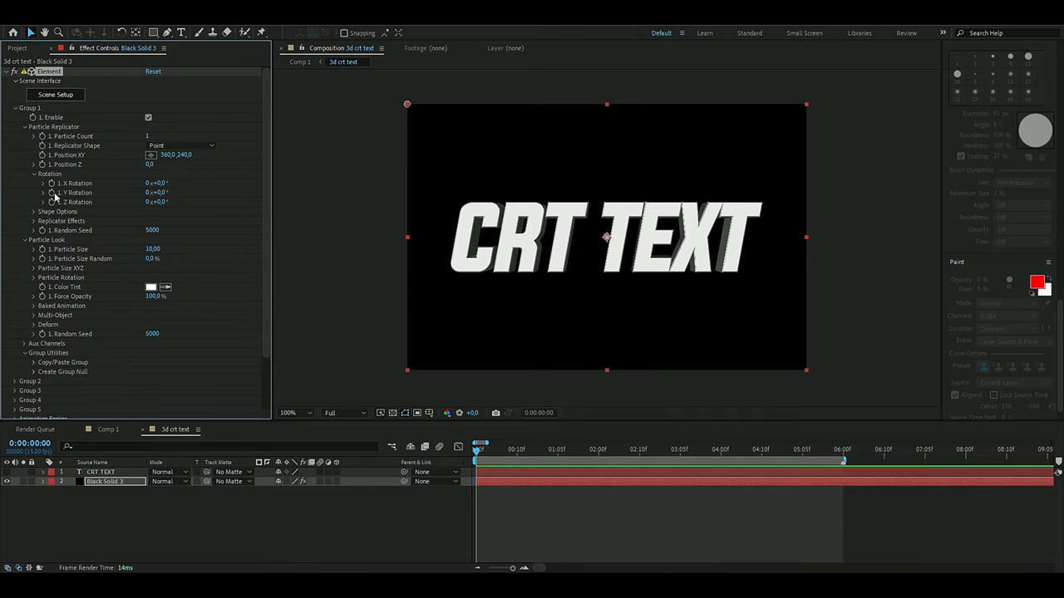
{"action": "left_click", "coordinate": [524, 461]}
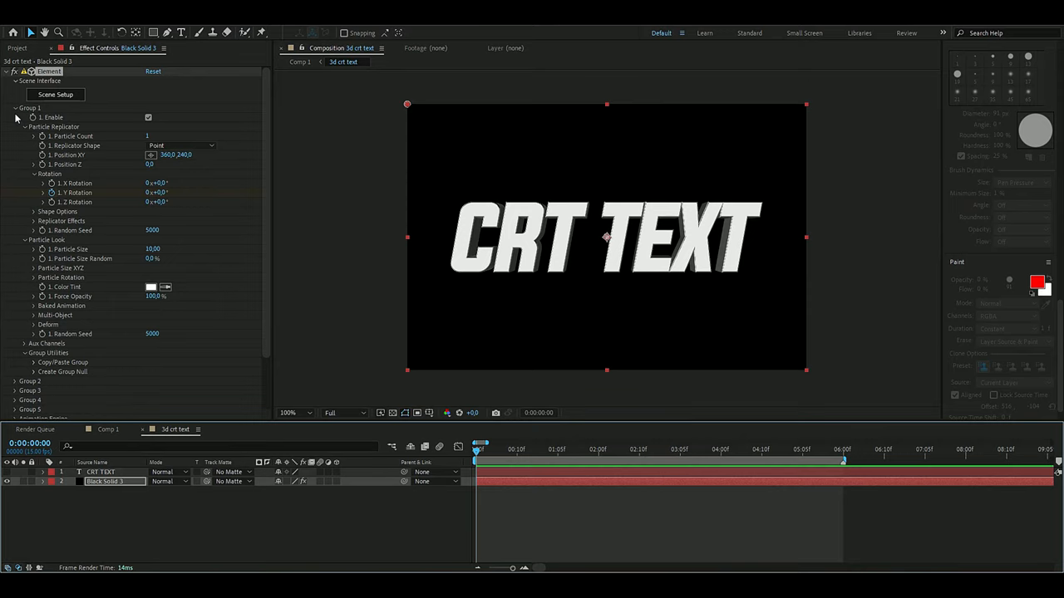
Enable Element ambient occlusion with SSAO intensity 50 and 64 samples.
{"action": "left_click", "coordinate": [15, 108]}
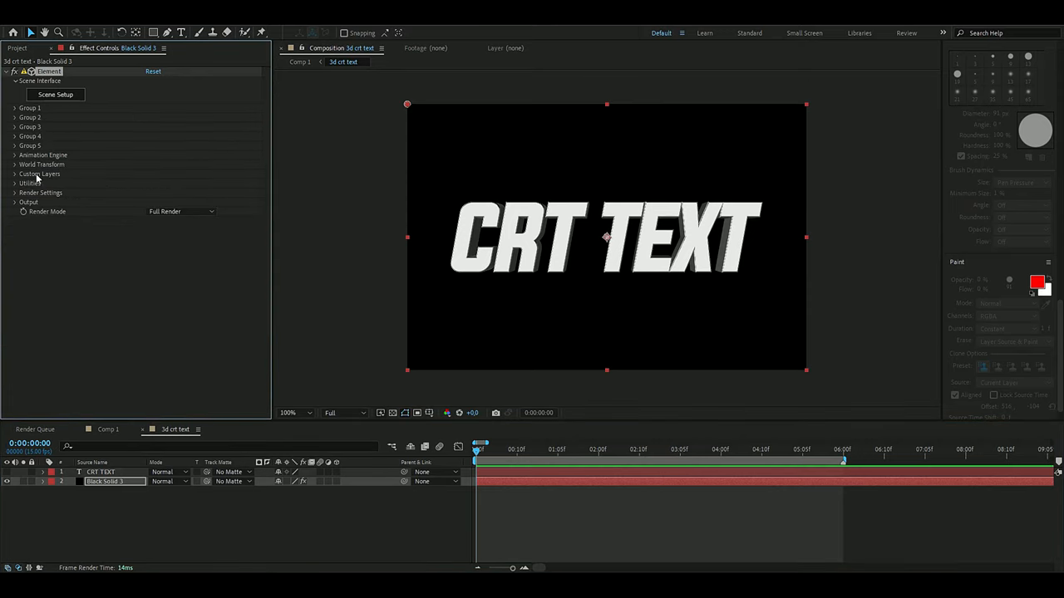
{"action": "left_click", "coordinate": [15, 192]}
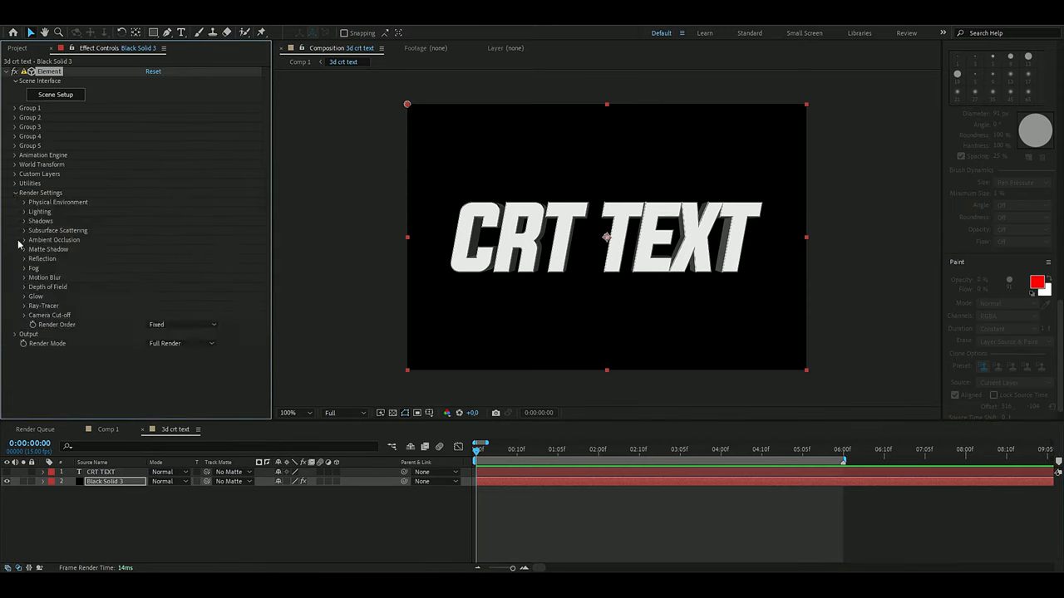
{"action": "left_click", "coordinate": [25, 240]}
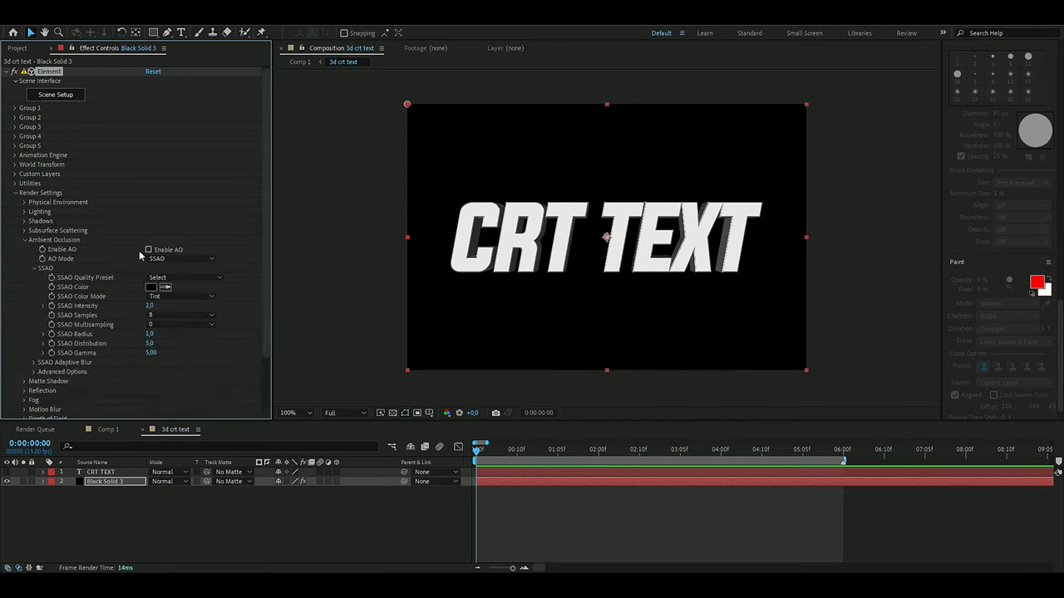
{"action": "left_click", "coordinate": [149, 249]}
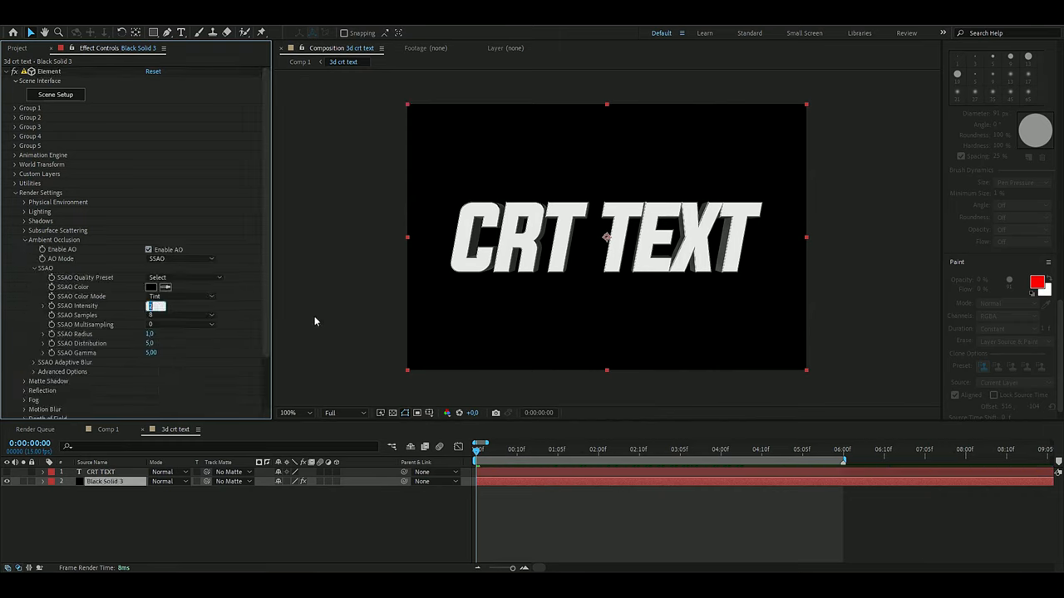
{"action": "type", "text": "50,0"}
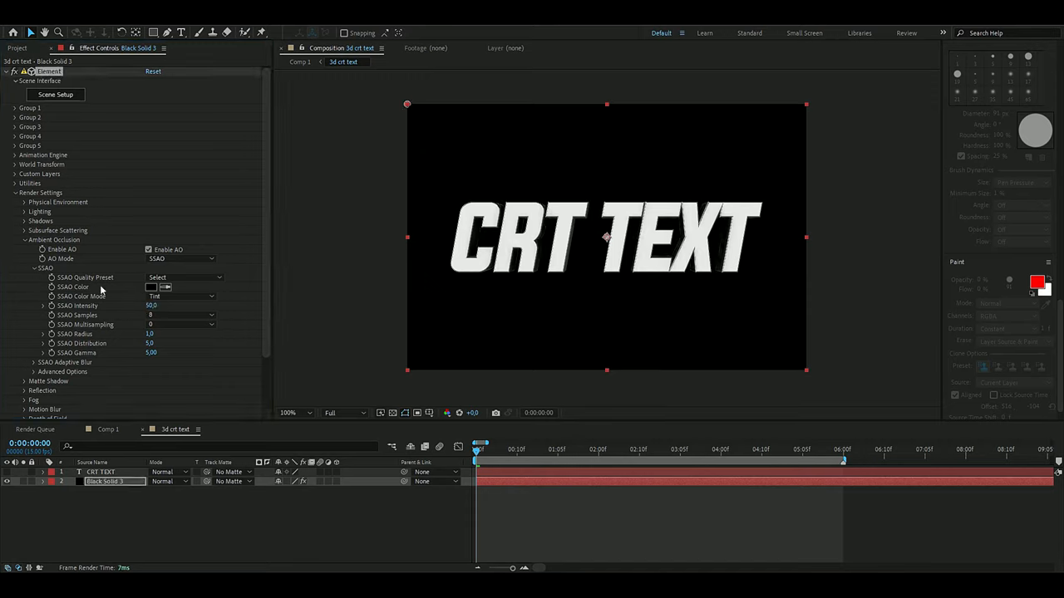
{"action": "left_click", "coordinate": [181, 315]}
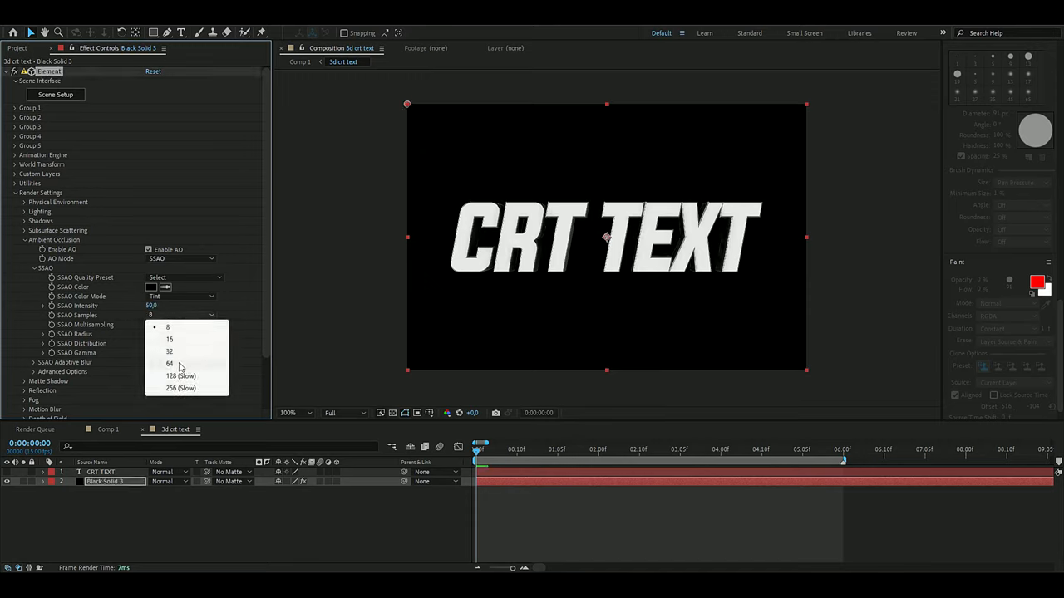
{"action": "left_click", "coordinate": [170, 364]}
{"action": "type", "text": "om"}
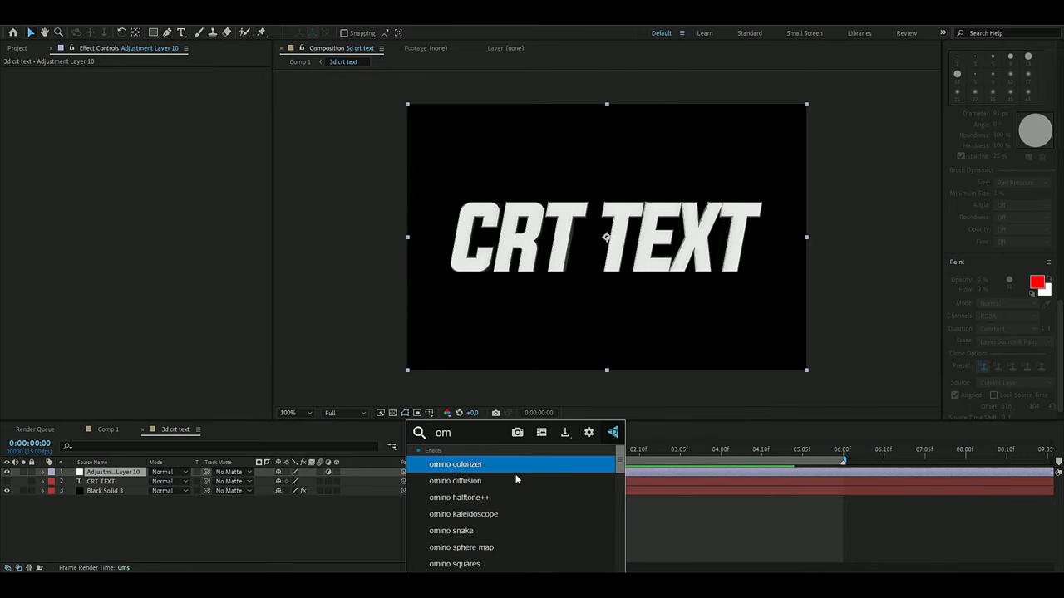
Apply Omino Diffusion to the new adjustment layer above the text.
{"action": "double_click", "coordinate": [454, 480]}
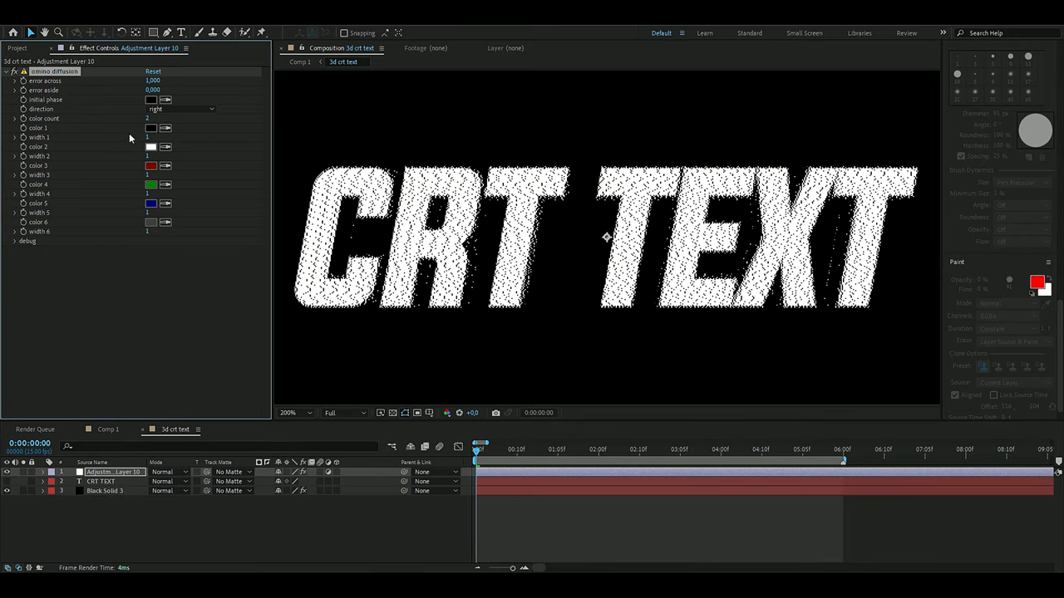
{"action": "left_click", "coordinate": [152, 137]}
{"action": "type", "text": "diffusion"}
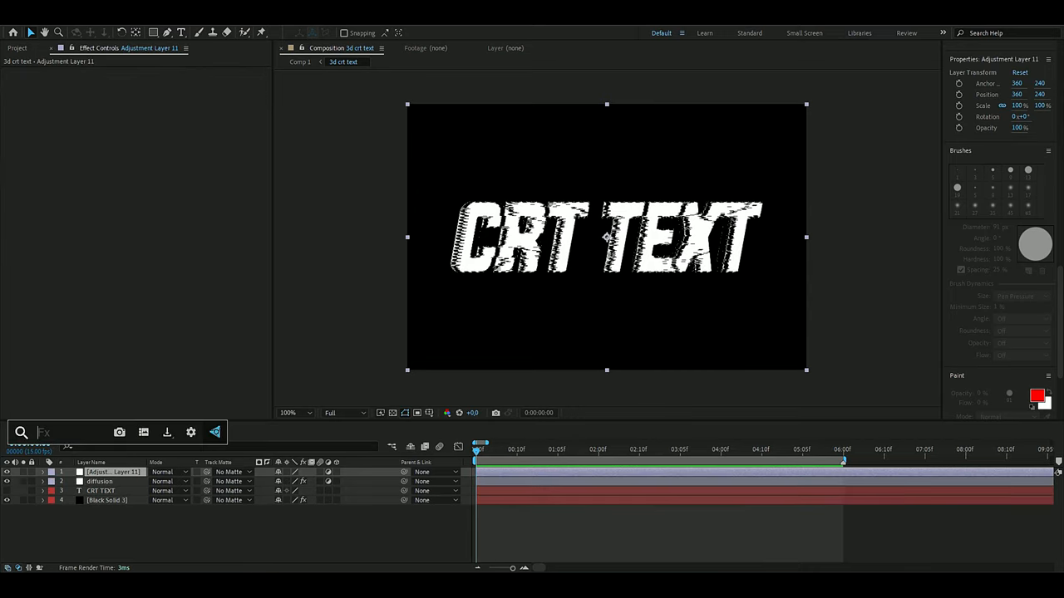
{"action": "mouse_move", "coordinate": [184, 568]}
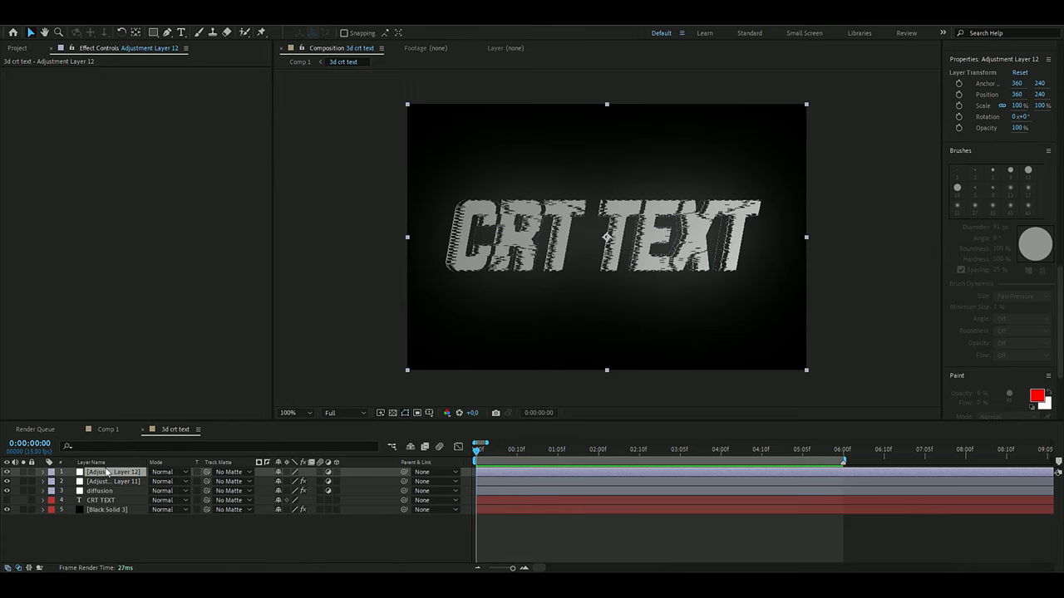
Select the newest colour-correction adjustment layer.
{"action": "left_click", "coordinate": [99, 490]}
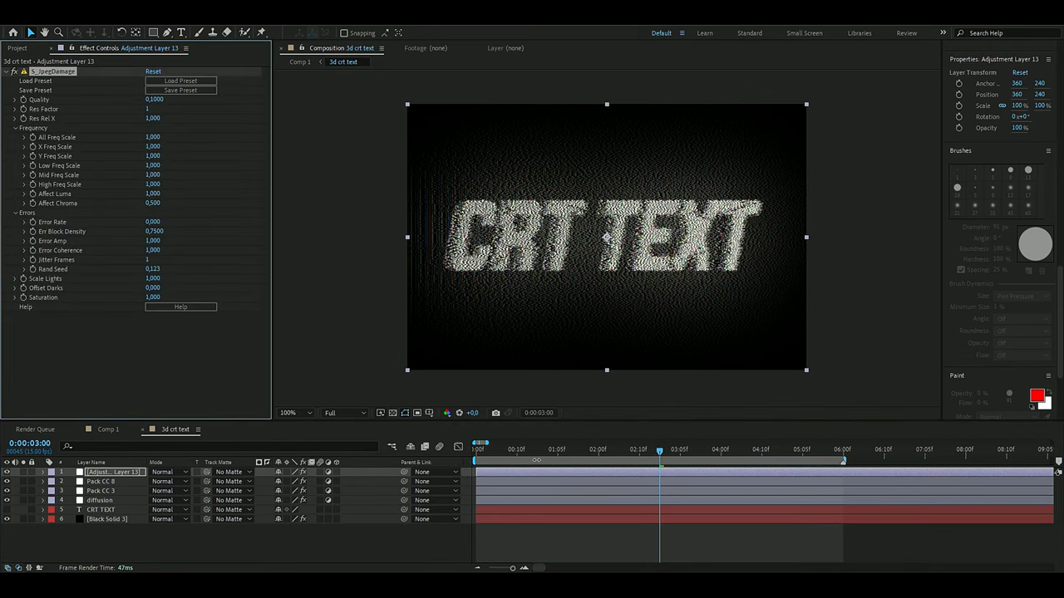
Set the JpegDamage Quality value to 0.05.
{"action": "left_click", "coordinate": [155, 99]}
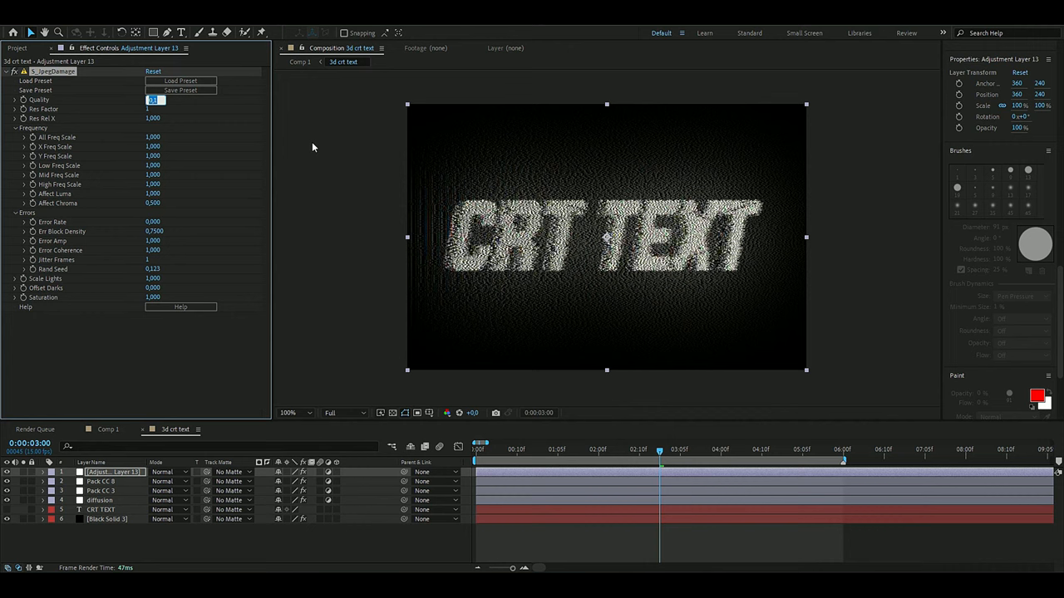
{"action": "type", "text": "0.05"}
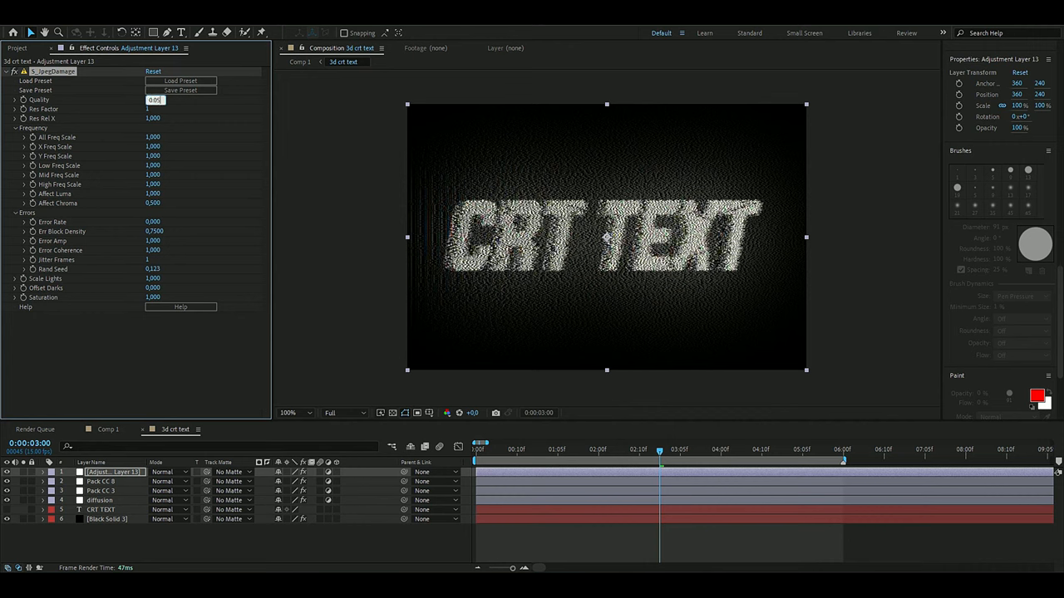
{"action": "type", "text": "0.0500"}
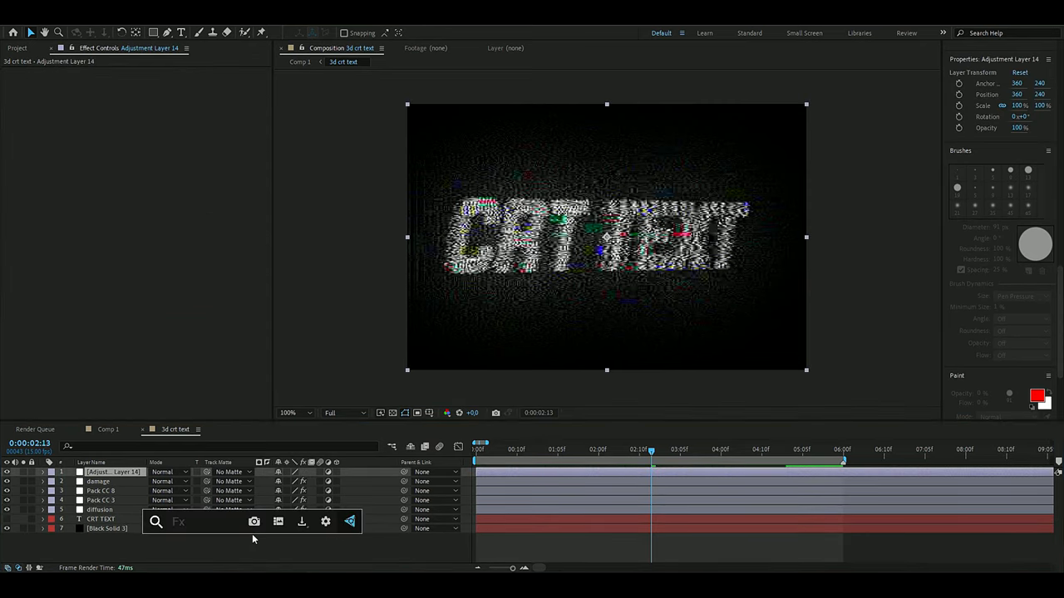
Search effects for 'crt' and apply the CRT preset to the adjustment layer.
{"action": "type", "text": "crt"}
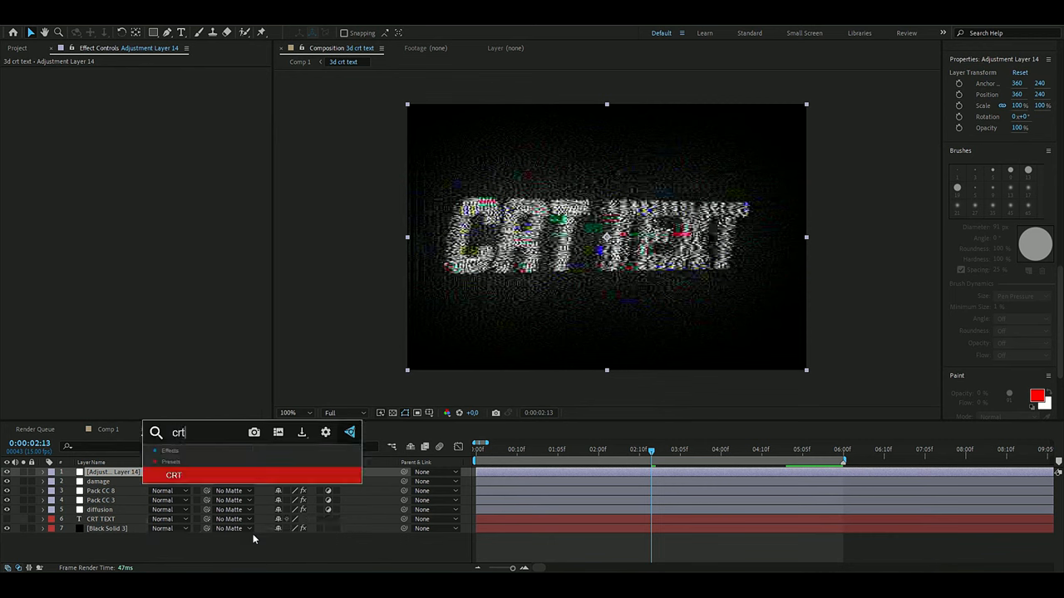
{"action": "left_click", "coordinate": [173, 475]}
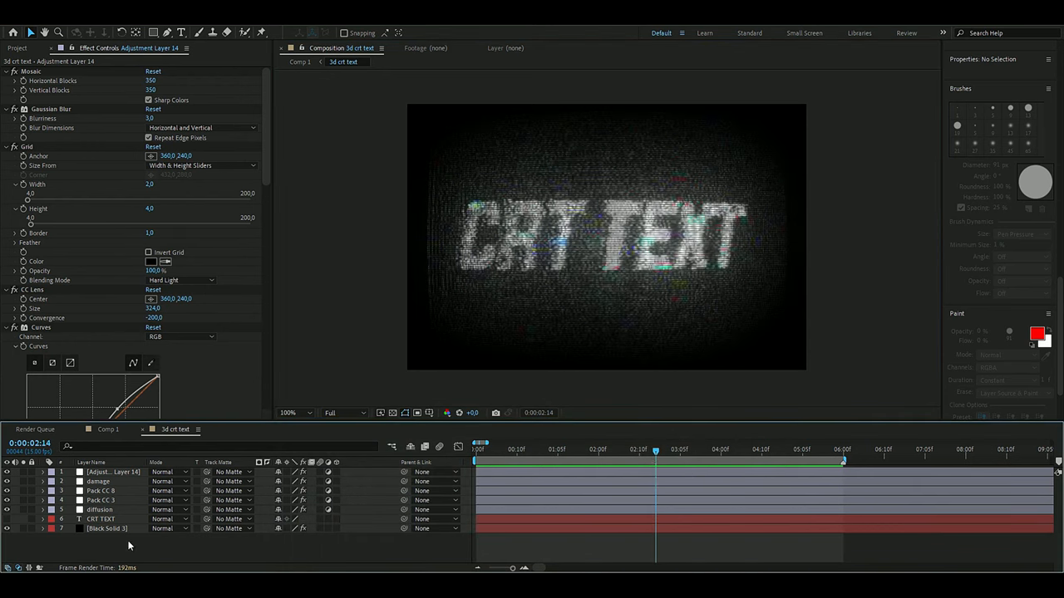
Review Black Solid 3's Element settings, then pre-compose all layers into '3d crt text'.
{"action": "left_click", "coordinate": [105, 528]}
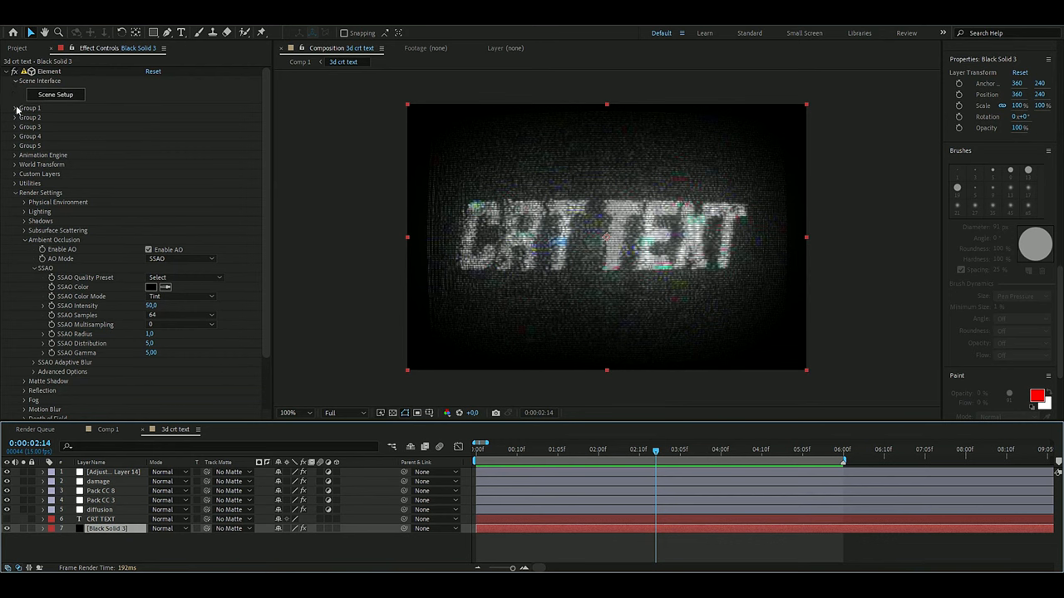
{"action": "left_click", "coordinate": [16, 108]}
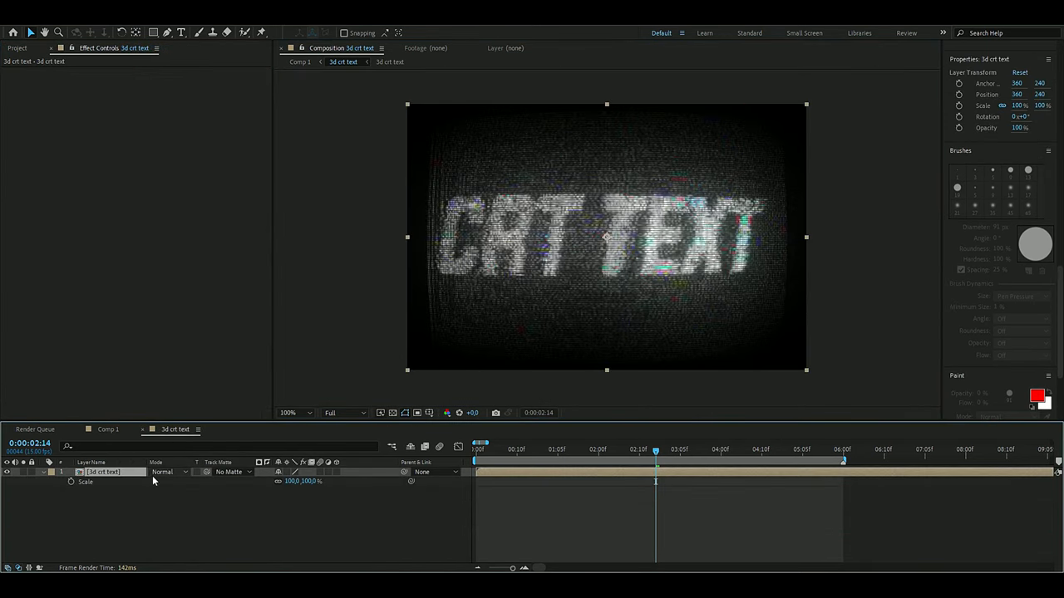
Start editing the Scale value of the nested '3d crt text' layer.
{"action": "double_click", "coordinate": [291, 481]}
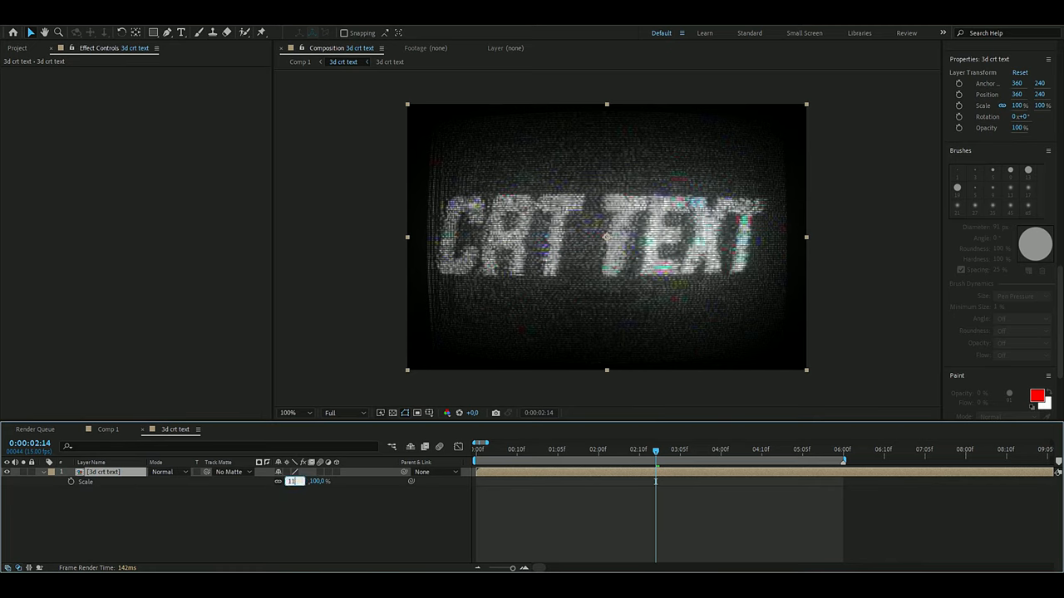